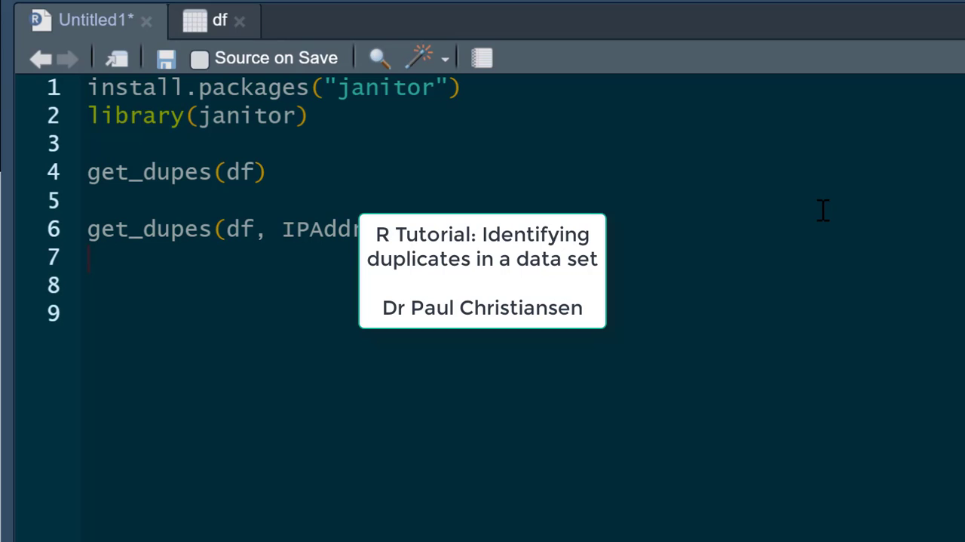
mouse_move(821, 212)
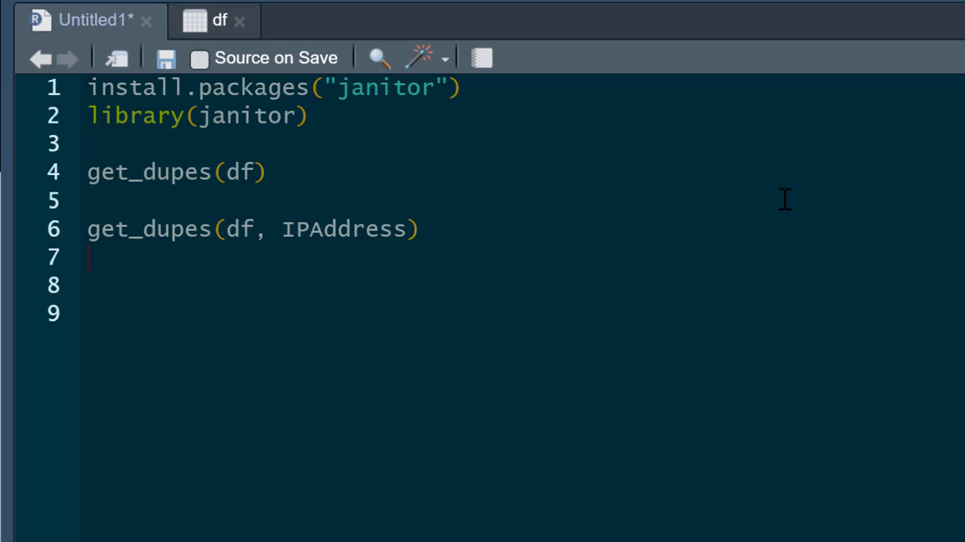
mouse_move(580, 170)
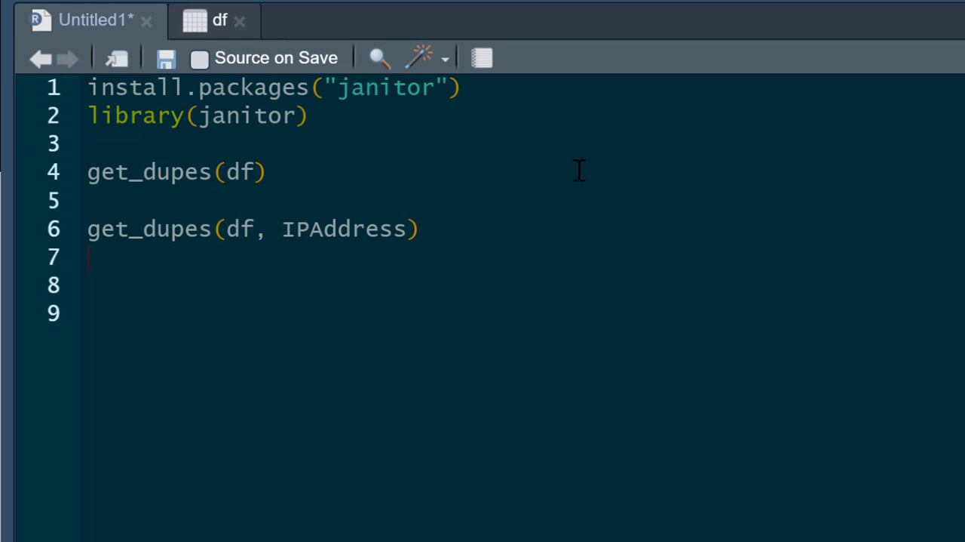
mouse_move(362, 170)
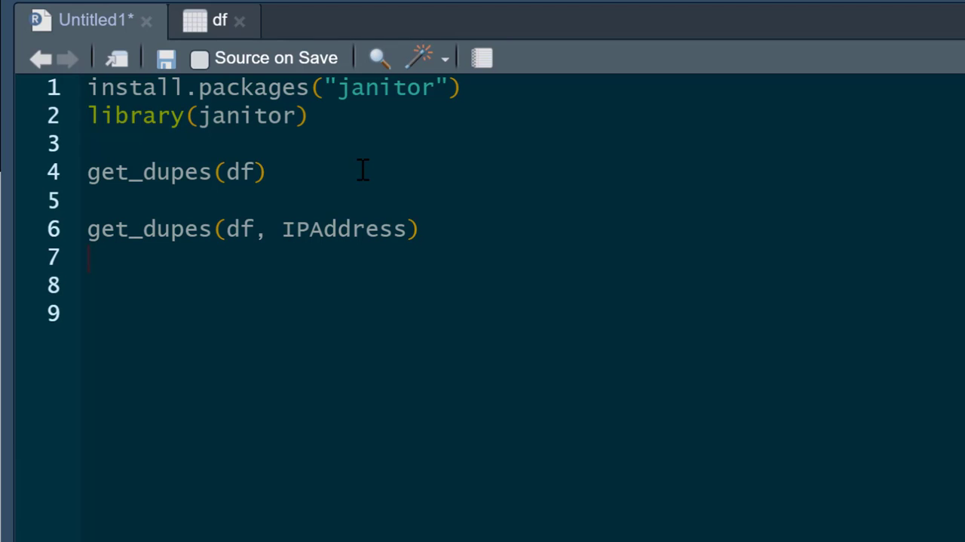
- View the df data table with its IPAddress and q1–q4 columns
left_click(214, 20)
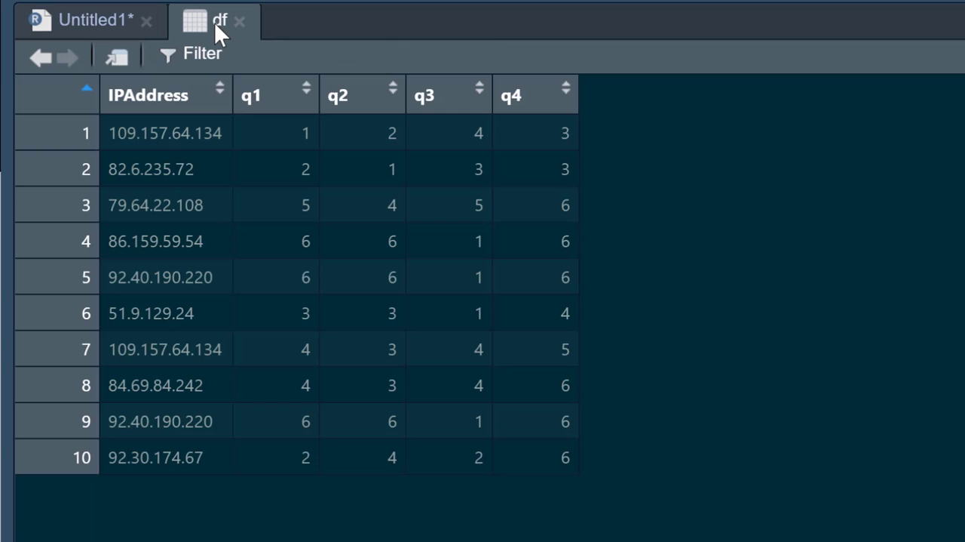
mouse_move(652, 440)
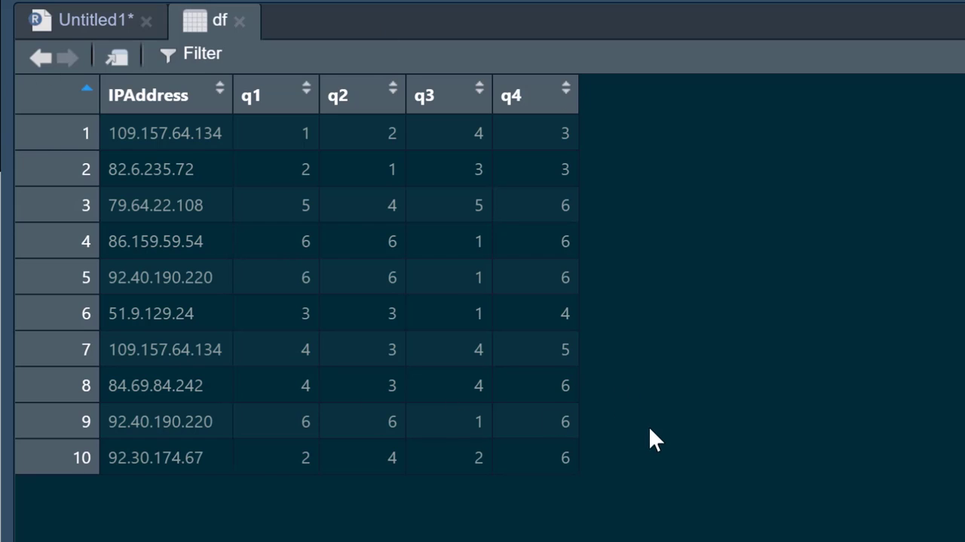
mouse_move(295, 103)
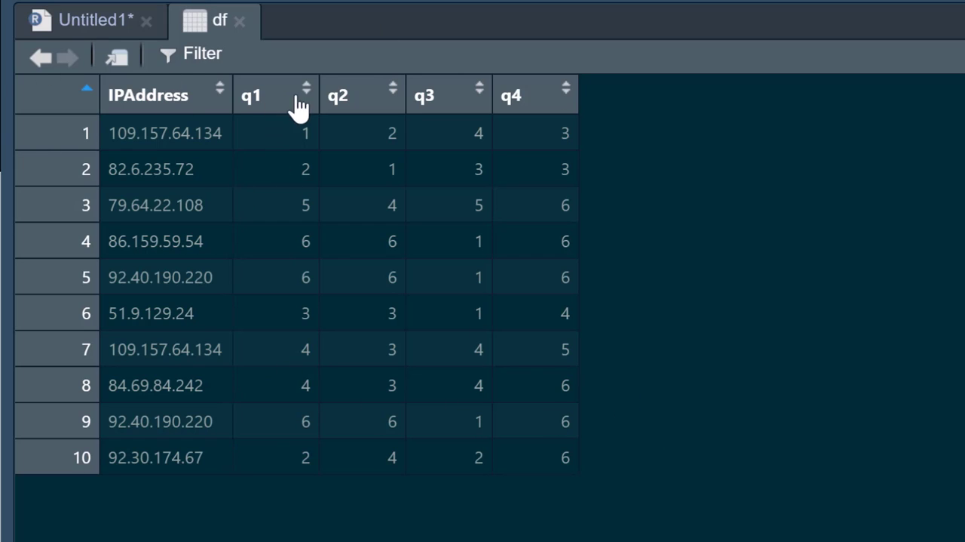
mouse_move(671, 316)
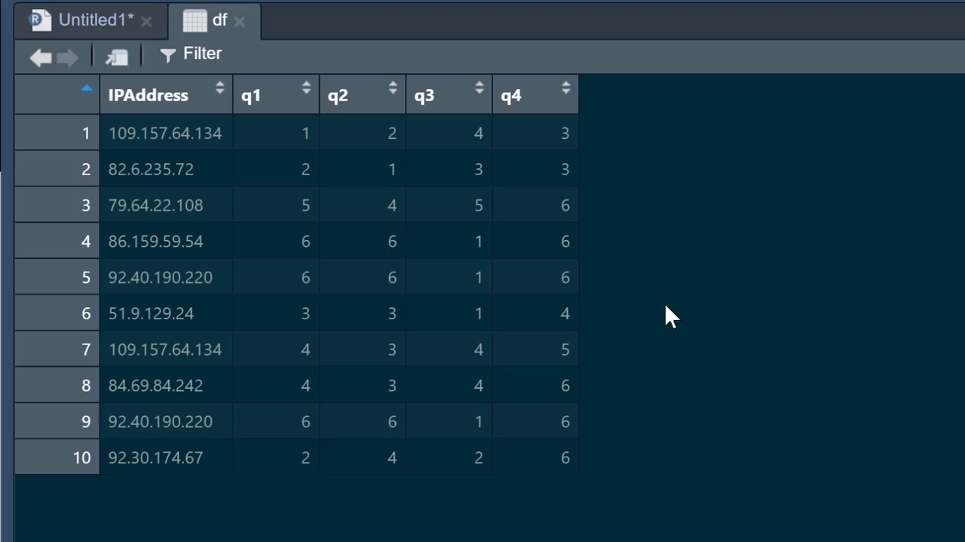
mouse_move(588, 188)
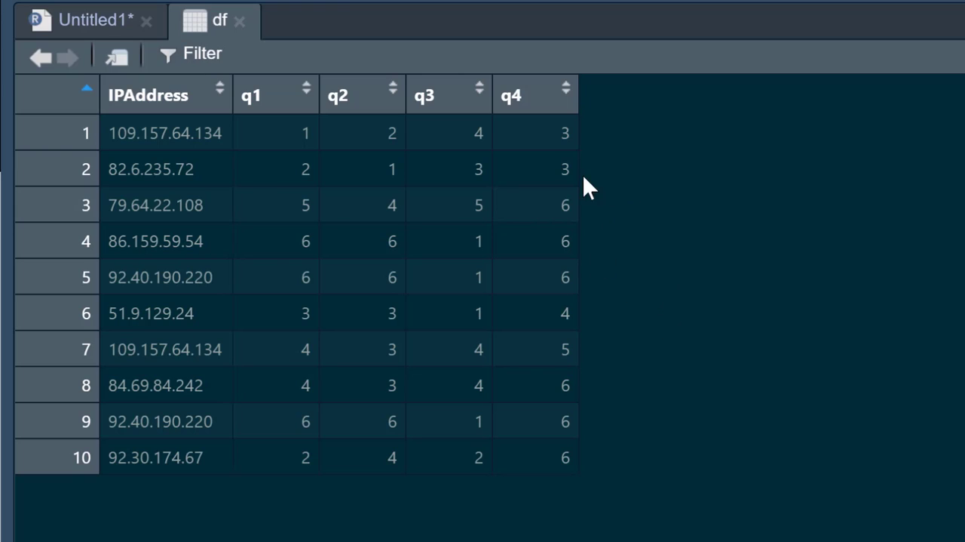
mouse_move(636, 327)
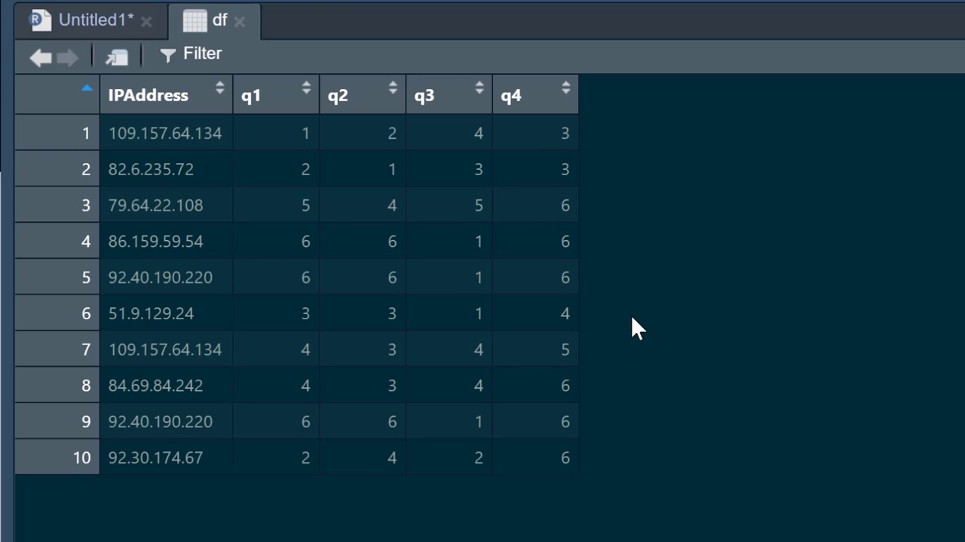
mouse_move(693, 294)
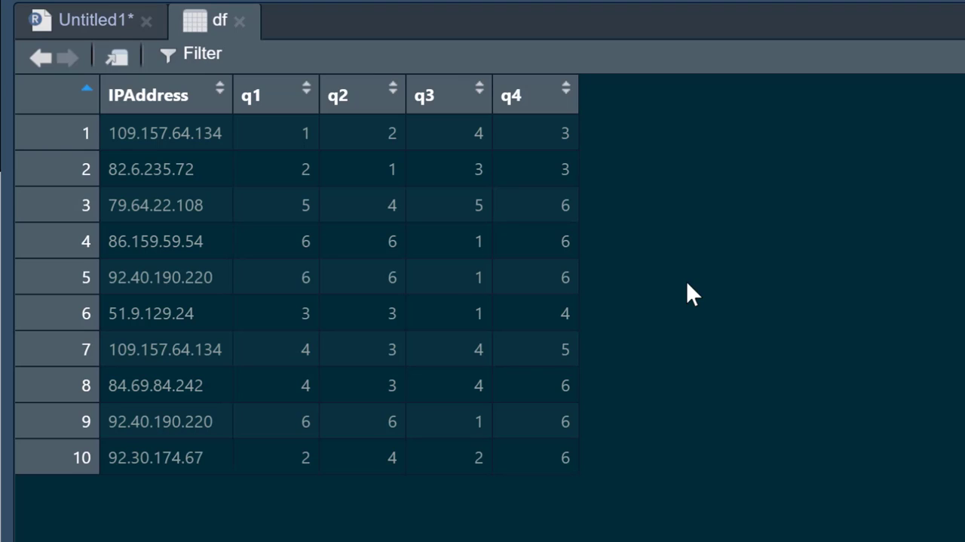
mouse_move(249, 59)
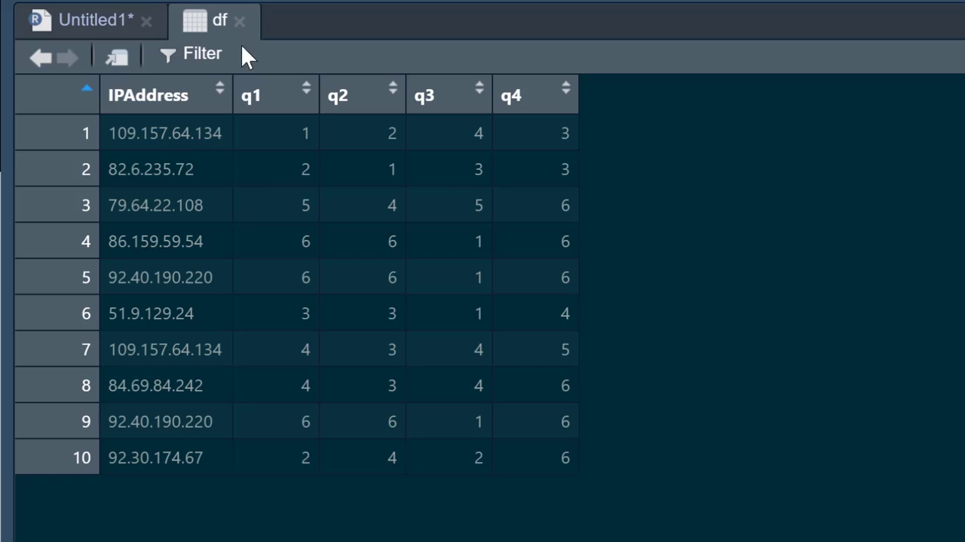
mouse_move(692, 477)
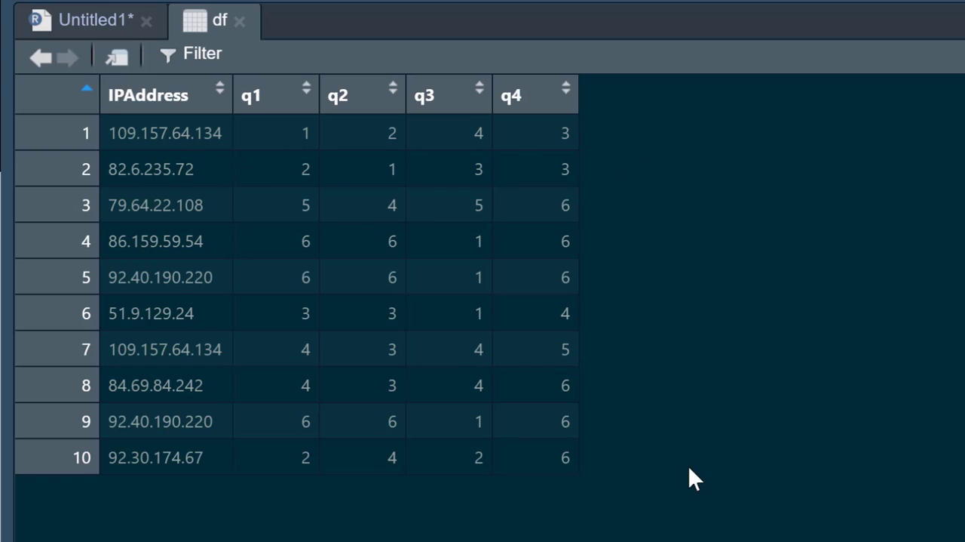
mouse_move(672, 480)
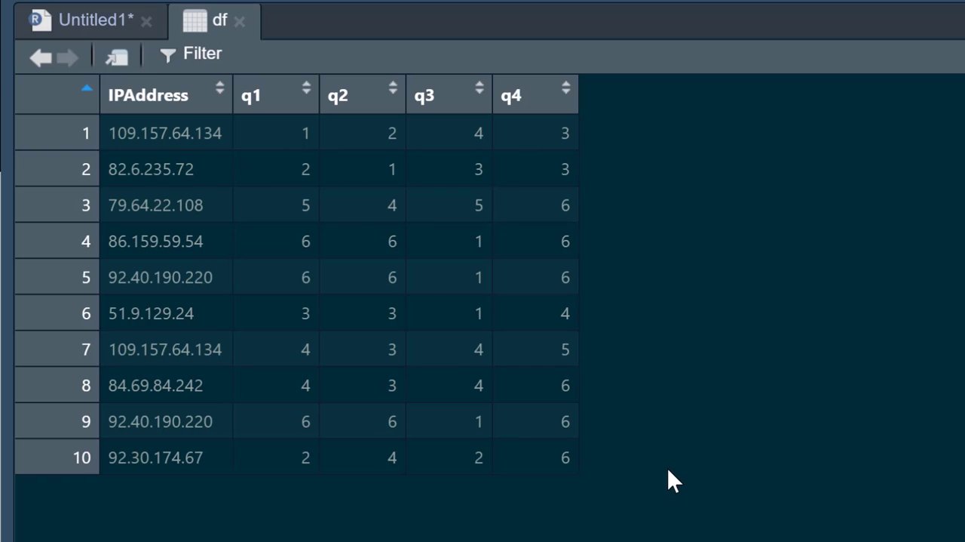
mouse_move(178, 181)
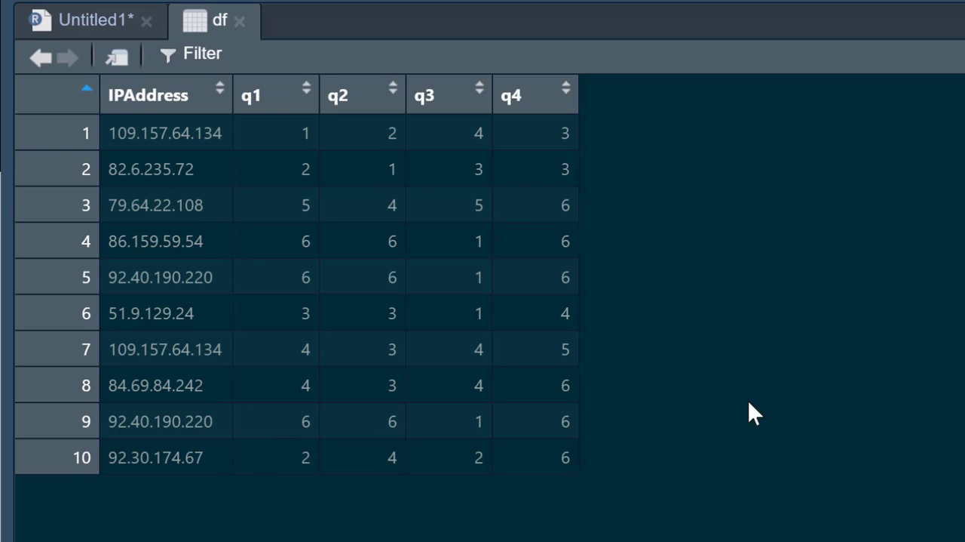
mouse_move(764, 359)
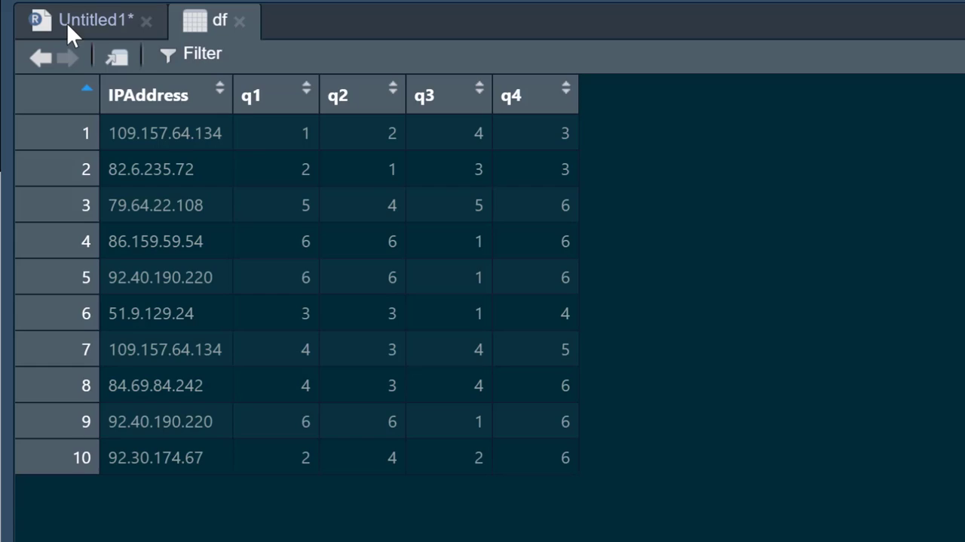
- Switch back to the Untitled1 script with the get_dupes calls
left_click(89, 20)
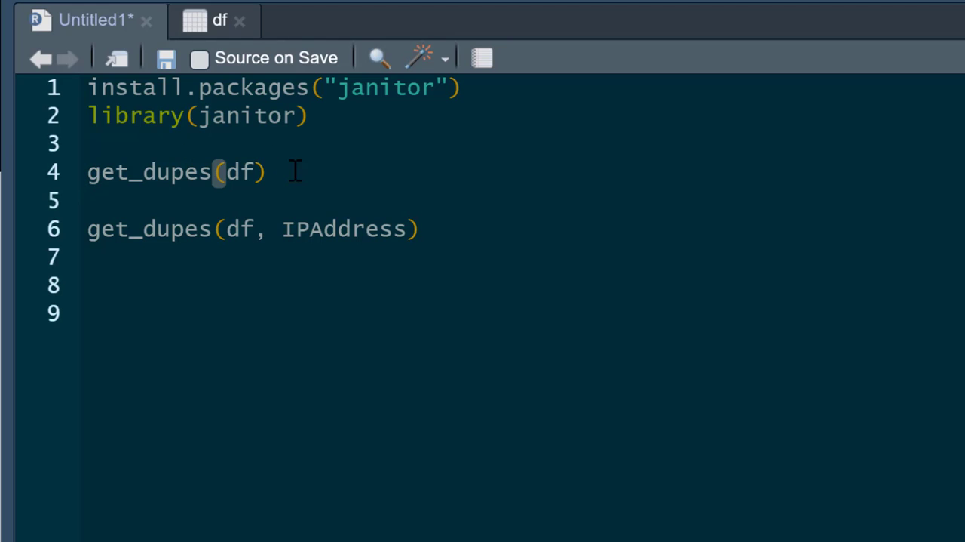
- Run get_dupes(df) to list the two duplicated 92.40.190.220 rows in the console
double_click(240, 172)
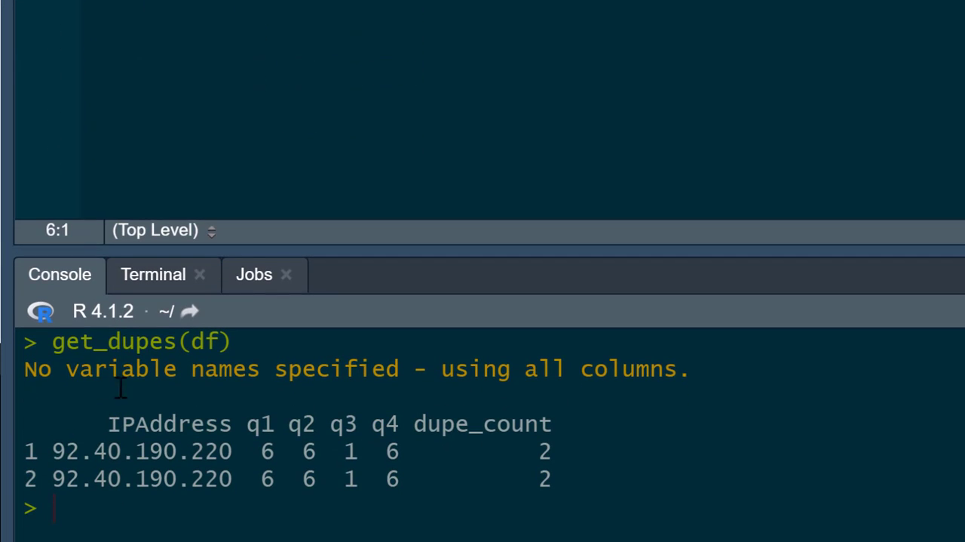
mouse_move(671, 364)
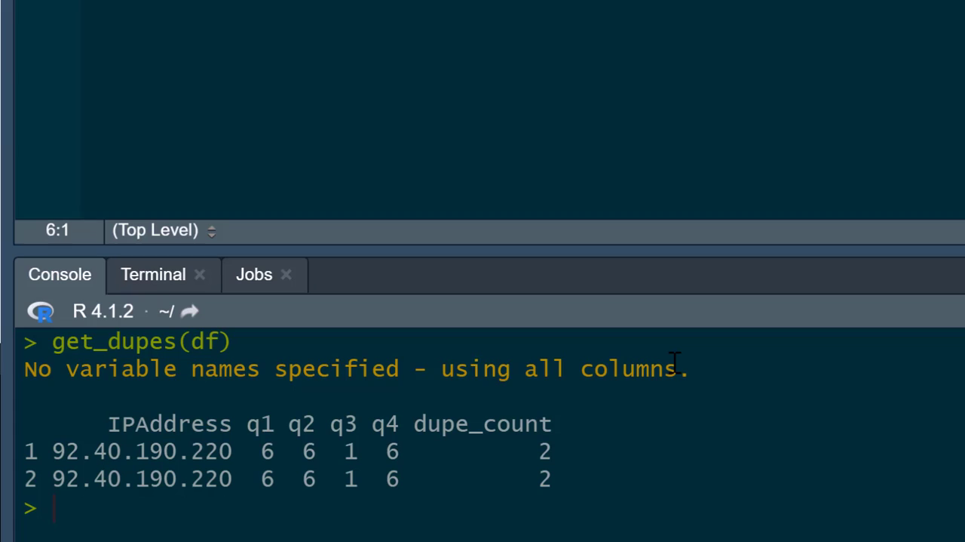
mouse_move(703, 356)
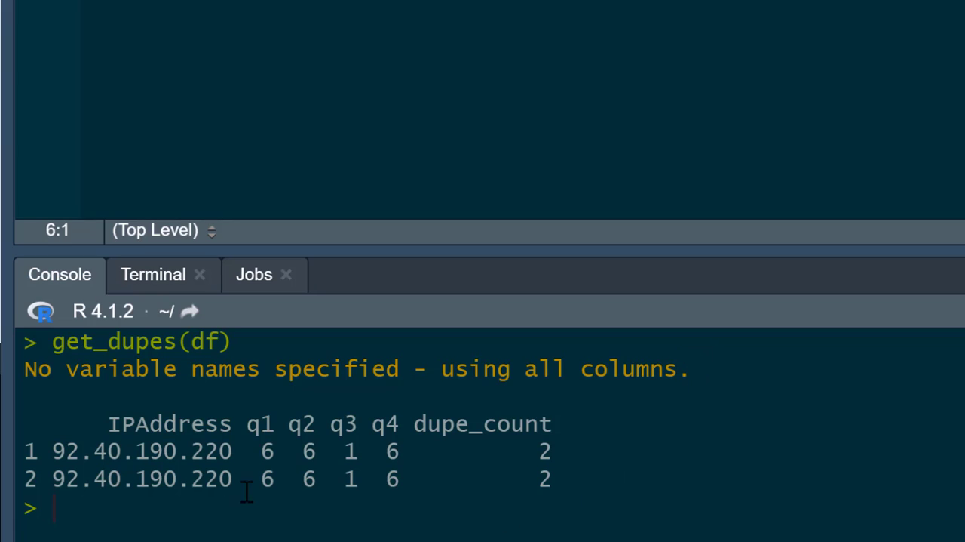
mouse_move(362, 489)
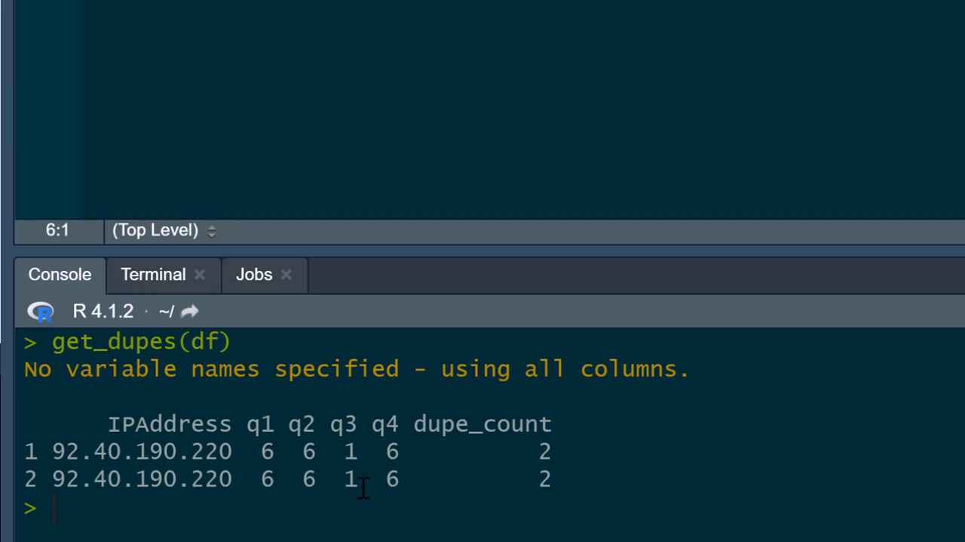
mouse_move(339, 449)
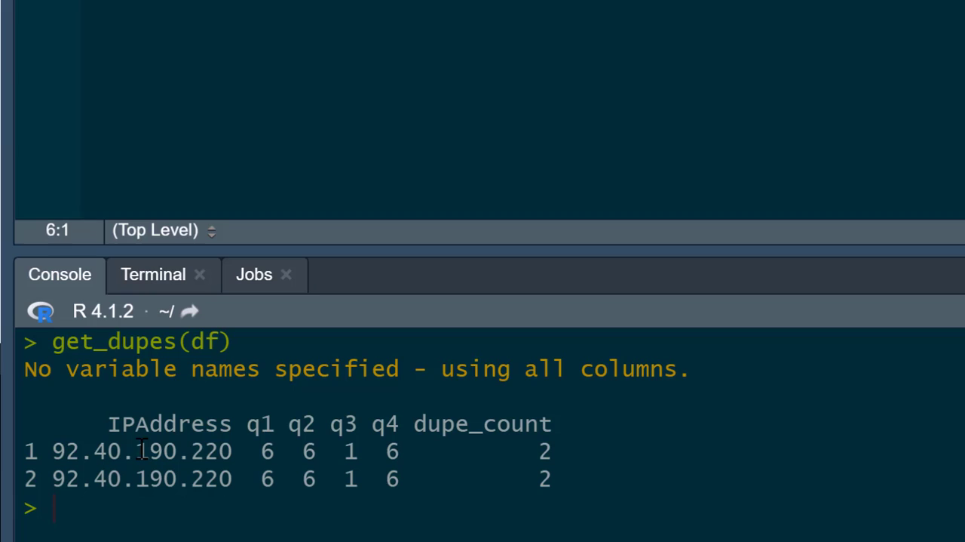
mouse_move(374, 450)
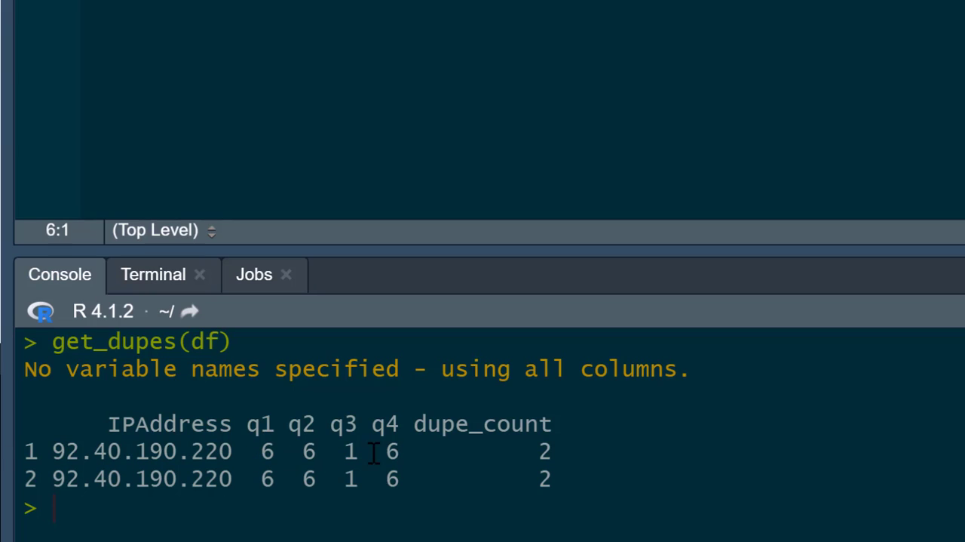
mouse_move(549, 460)
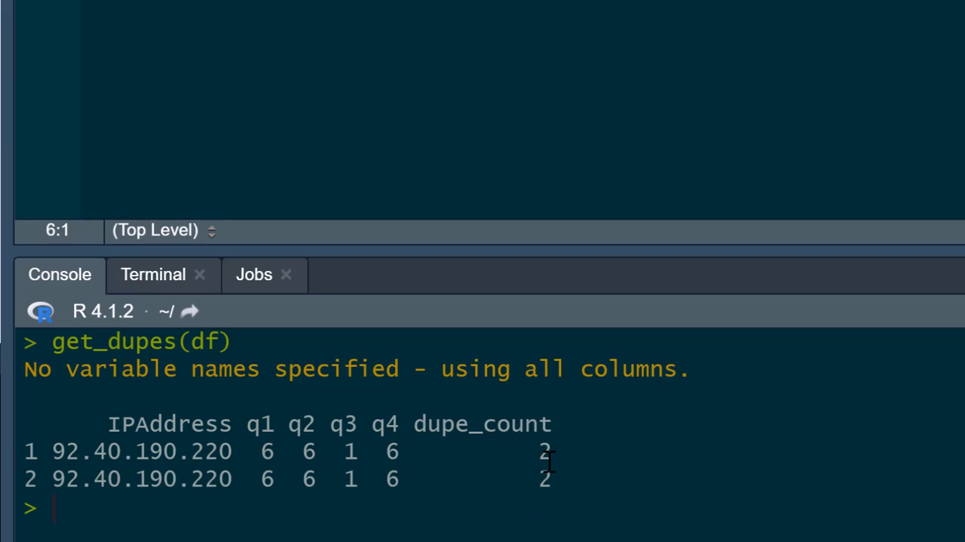
mouse_move(662, 470)
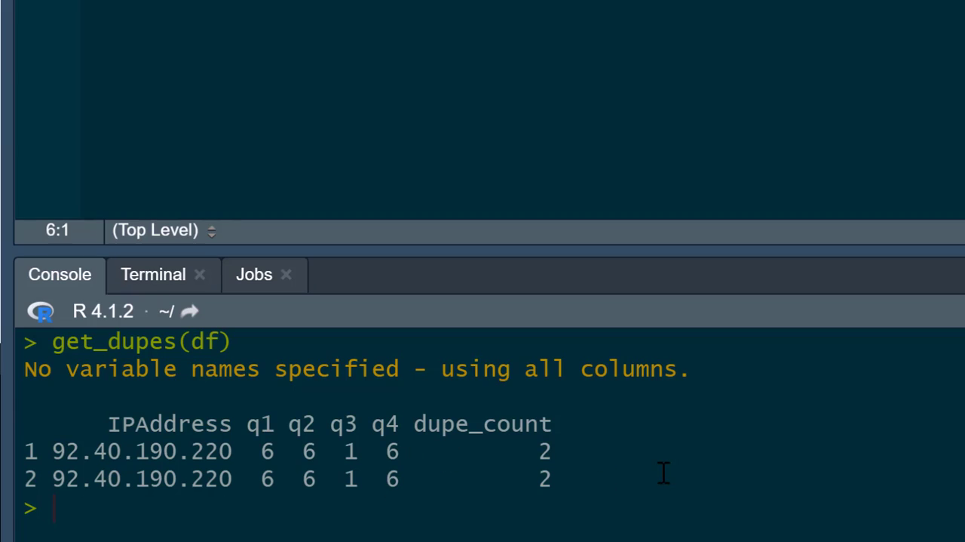
mouse_move(672, 441)
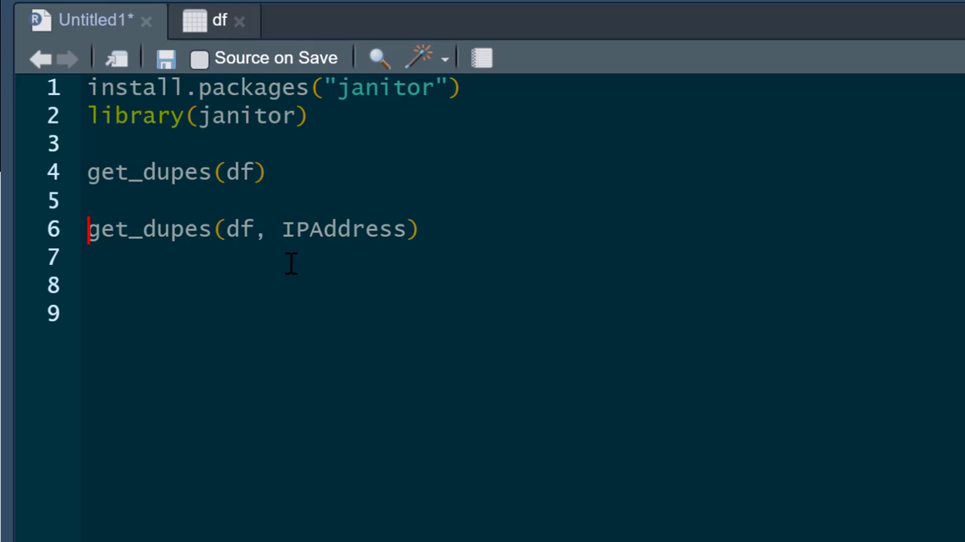
mouse_move(228, 245)
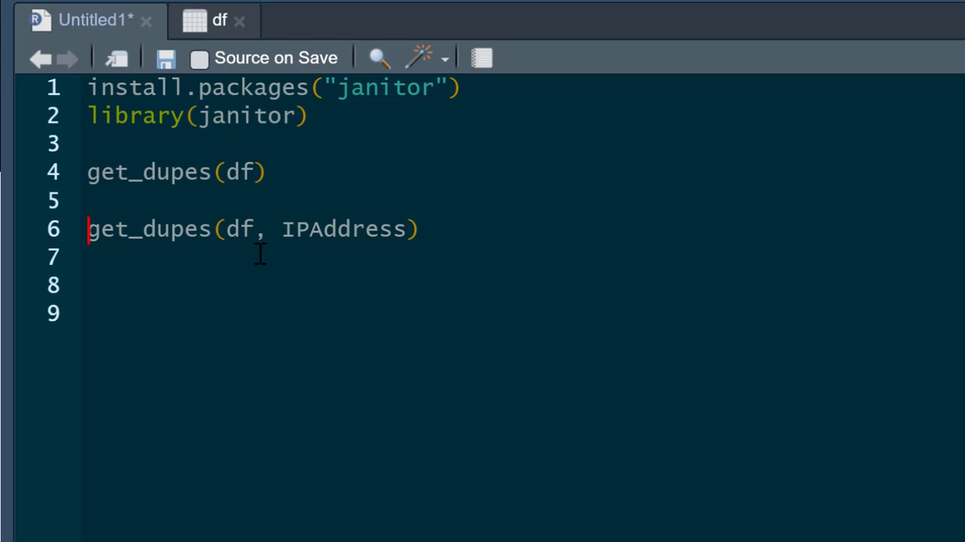
double_click(346, 229)
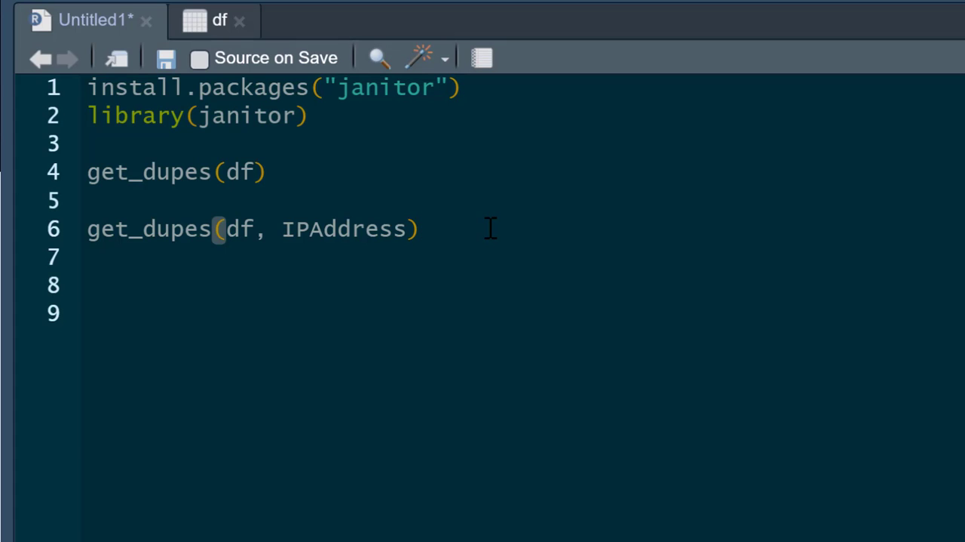
- Run get_dupes(df, IPAddress) and highlight the repeated 109.157.64.134 address in the output
left_click(419, 229)
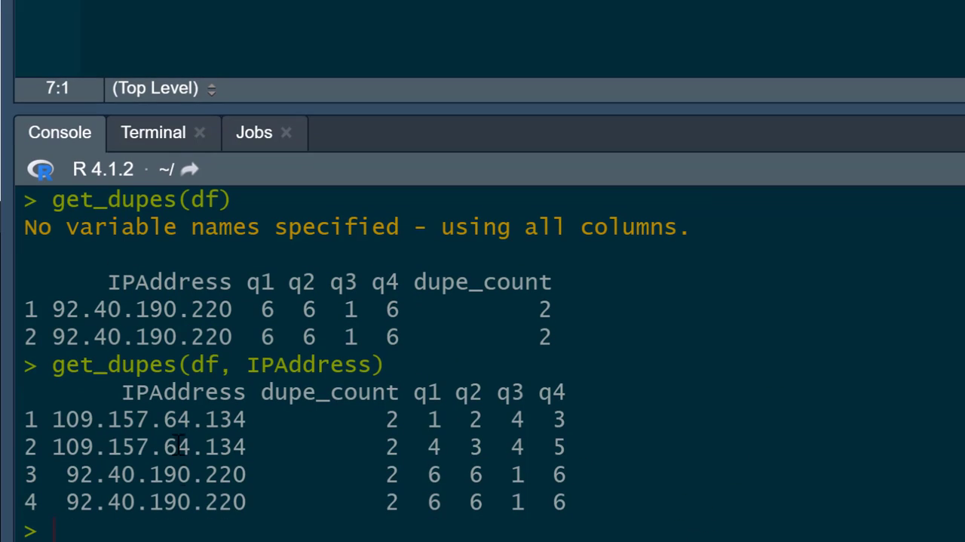
mouse_move(119, 470)
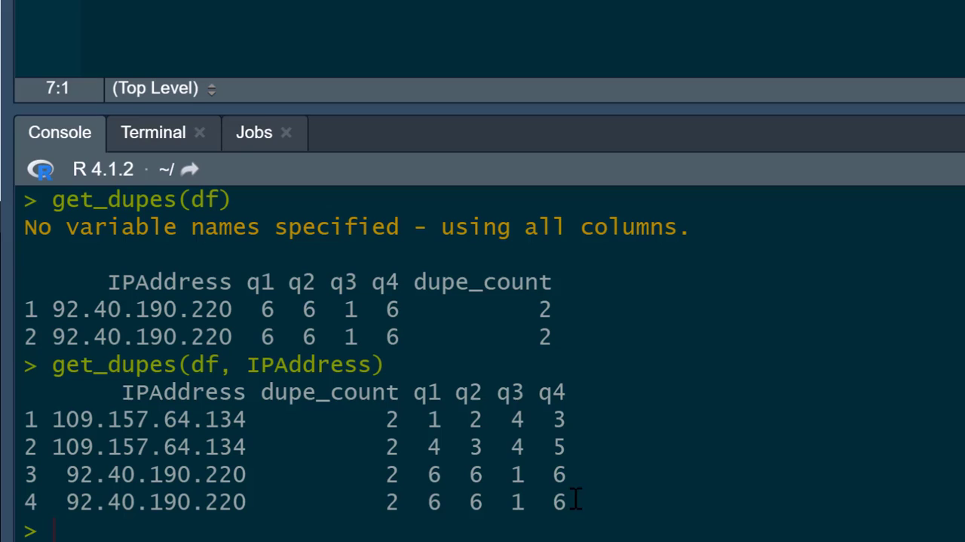
left_click_drag(68, 419, 199, 420)
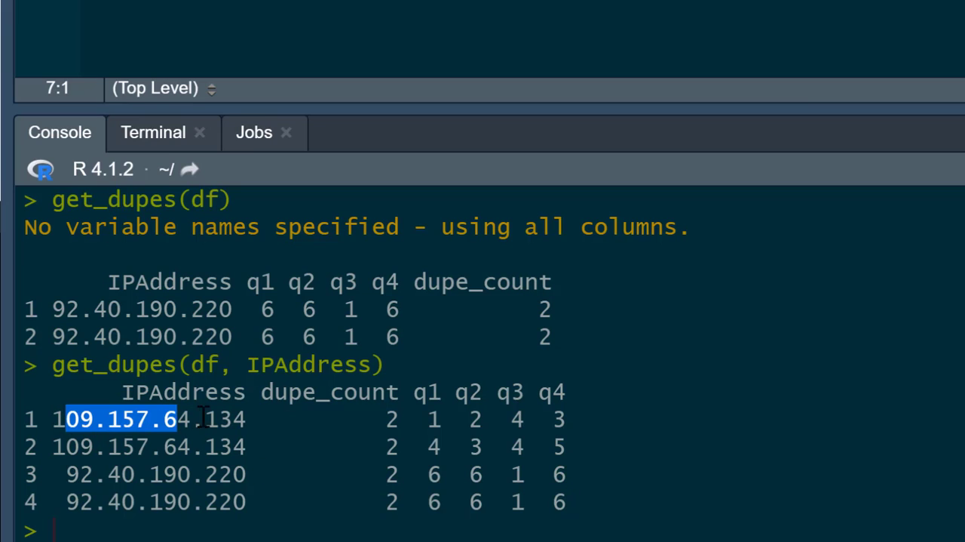